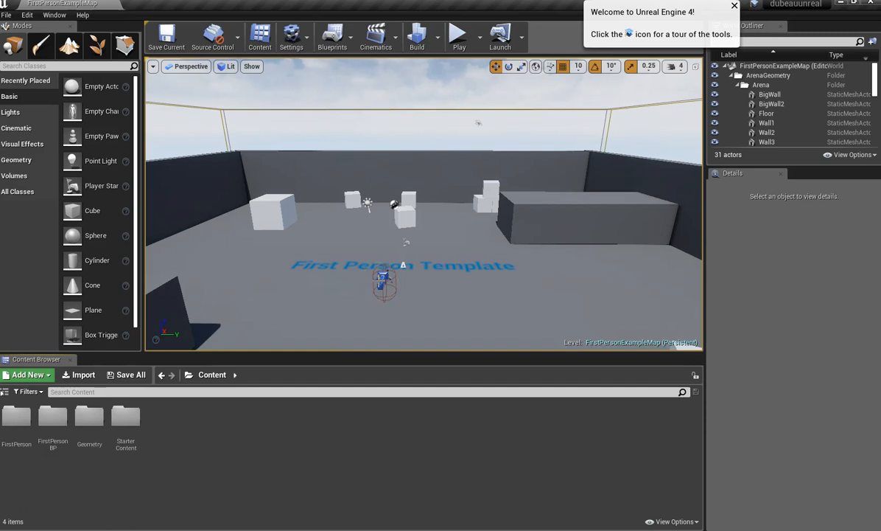
Step: Browse the Content Browser into FirstPersonBP's Maps folder
click(380, 283)
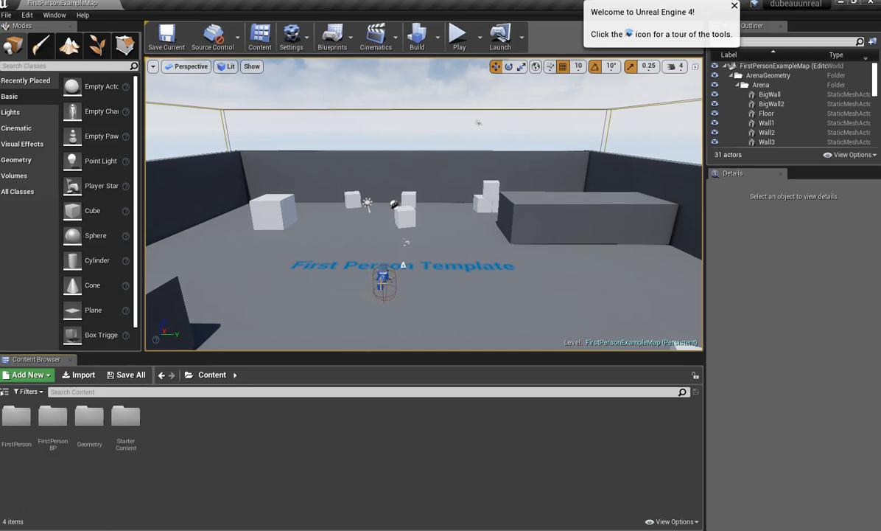
click(386, 279)
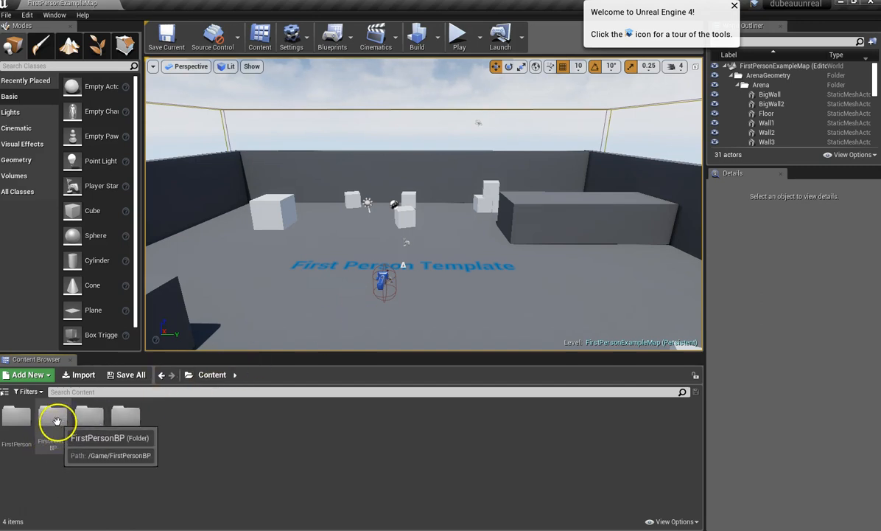
double_click(53, 419)
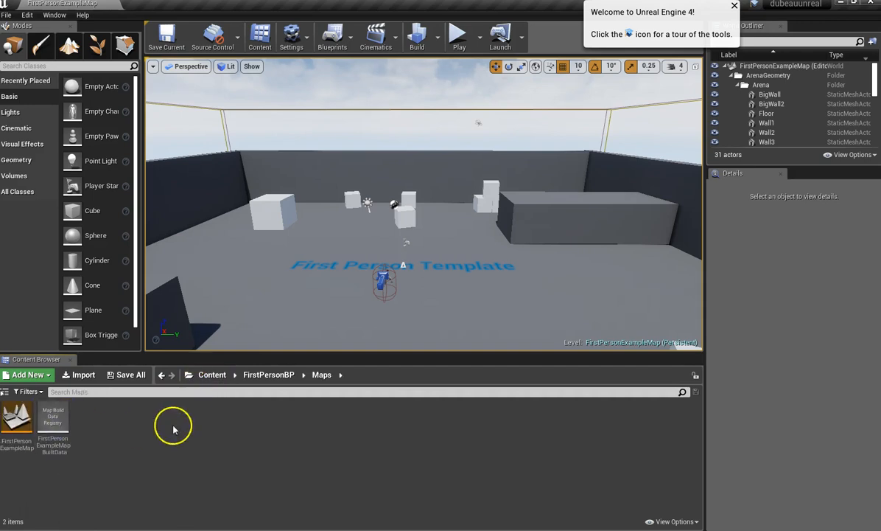
mouse_move(191, 425)
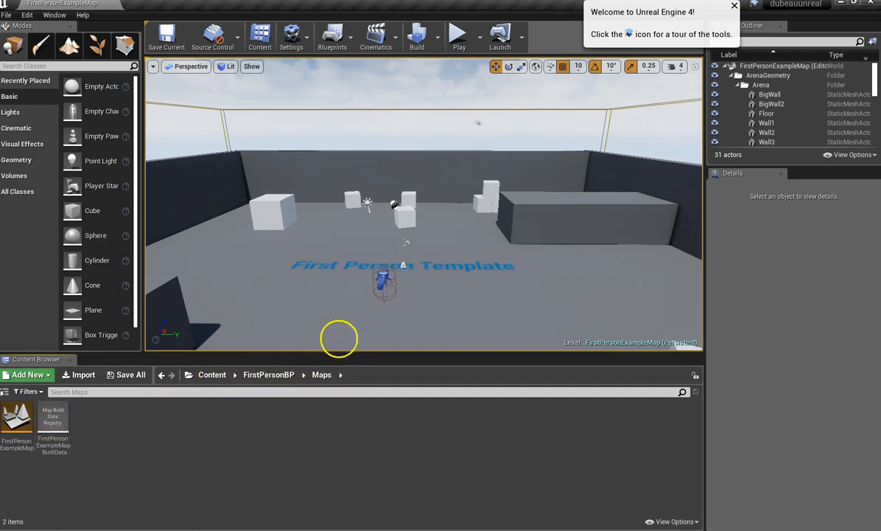
mouse_move(14, 420)
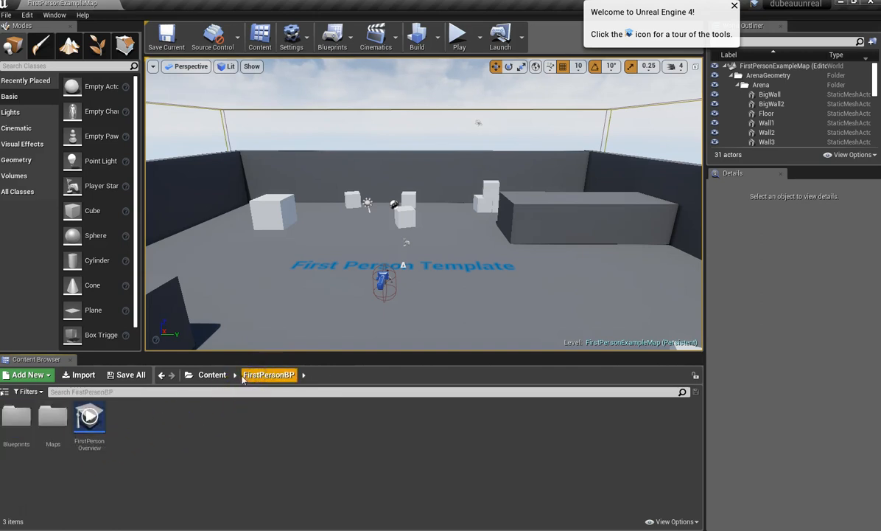
click(213, 374)
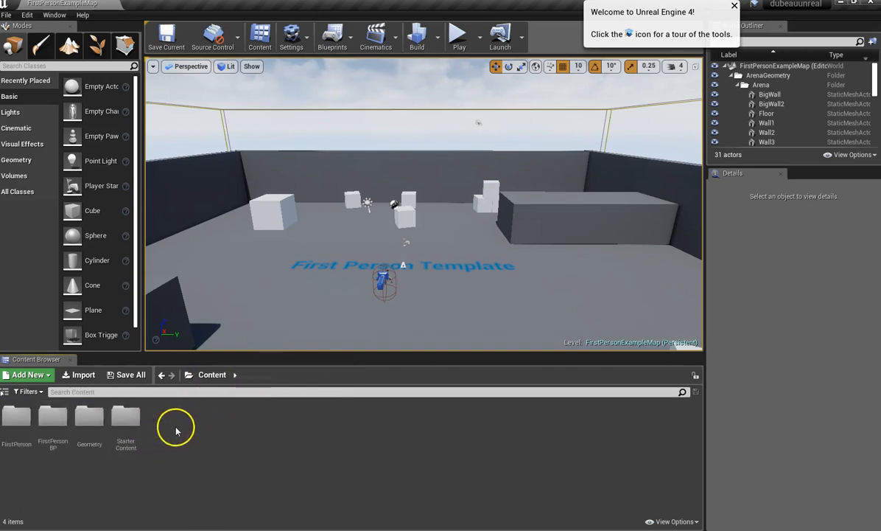
double_click(53, 419)
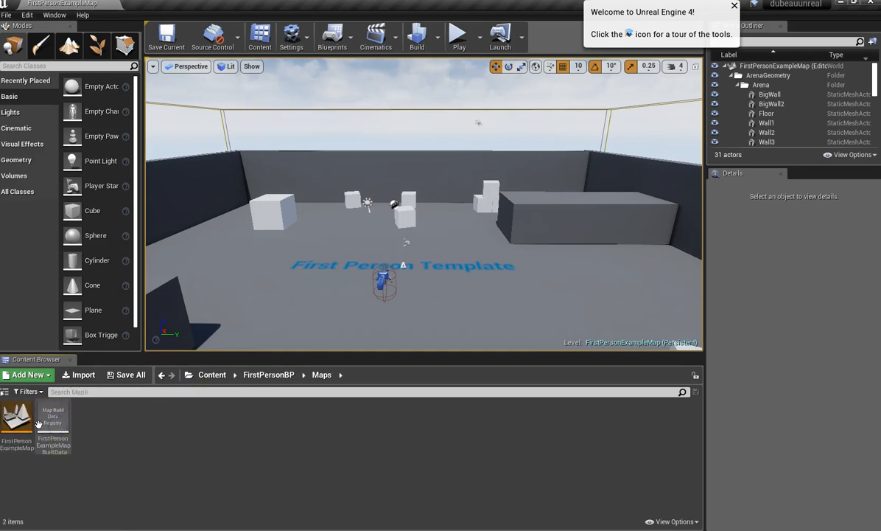
mouse_move(121, 425)
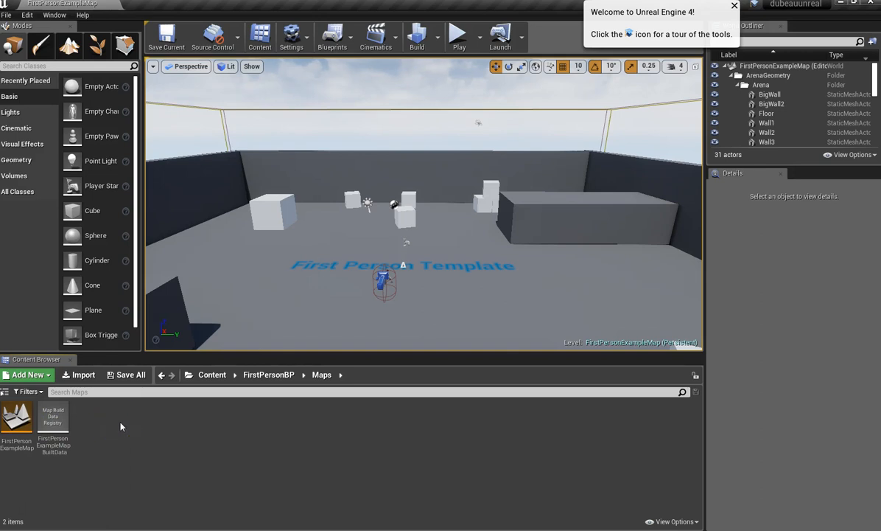
mouse_move(9, 15)
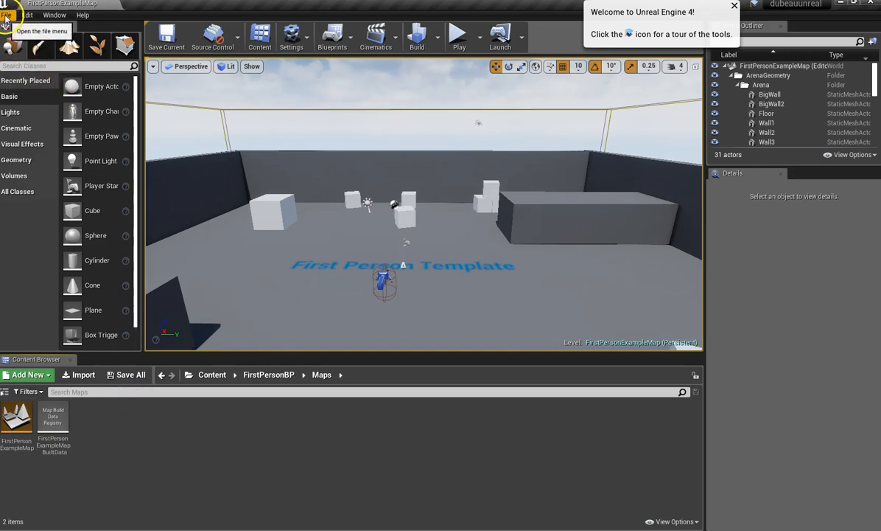
Step: Create a new level from the Default template with floor, sky and player start
click(11, 15)
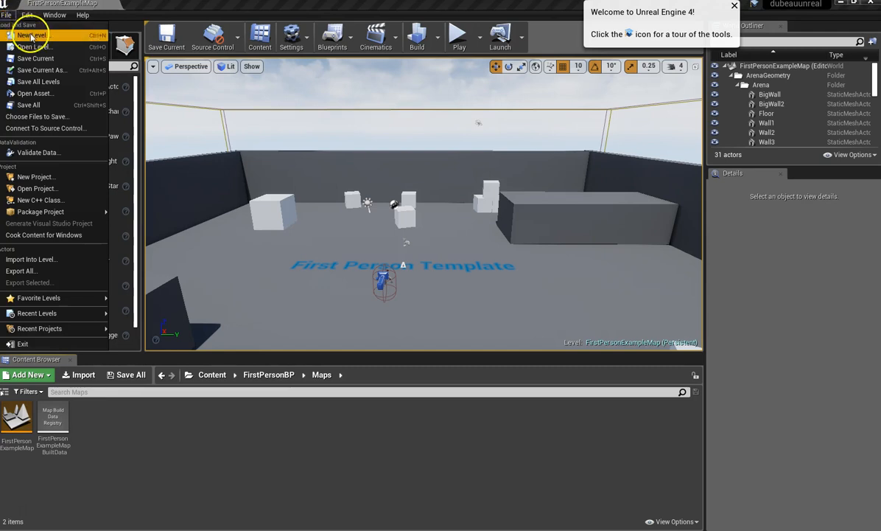
click(37, 34)
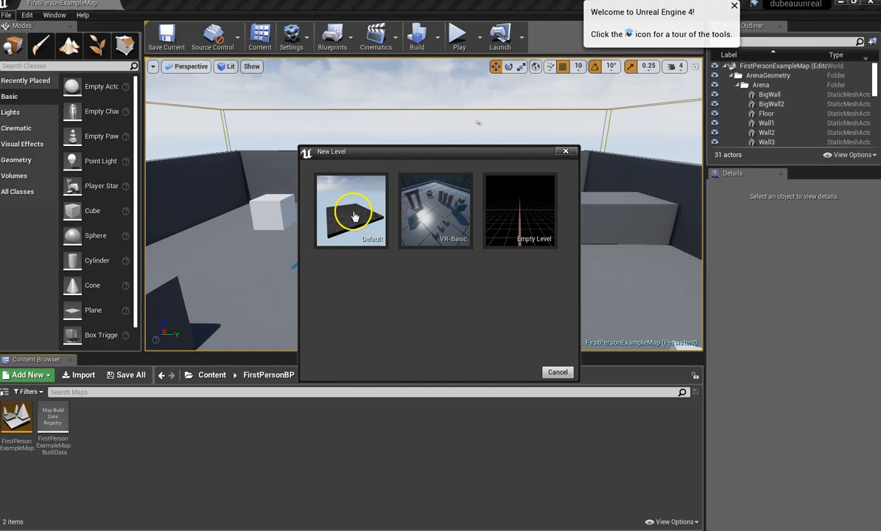
double_click(351, 209)
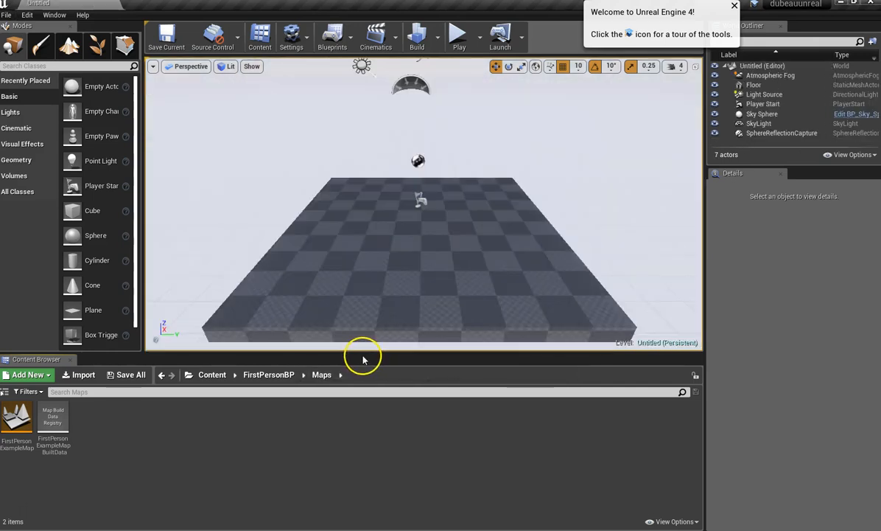
mouse_move(389, 79)
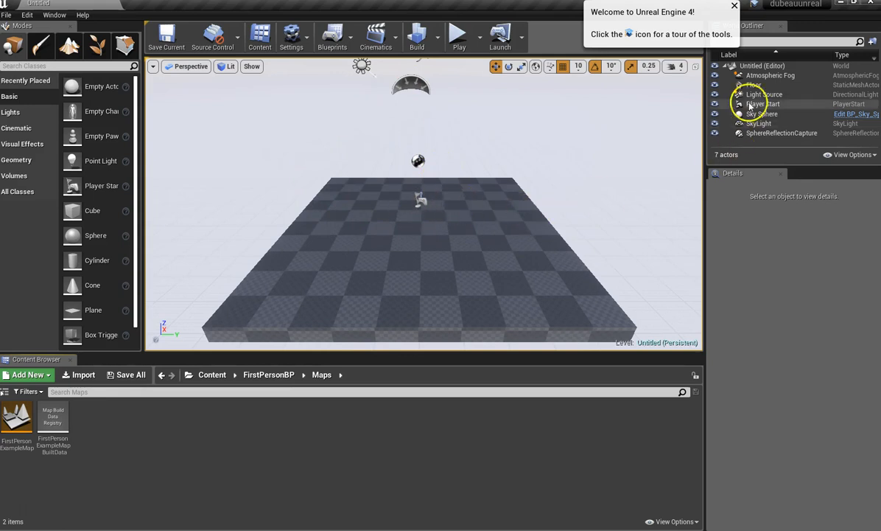
mouse_move(760, 106)
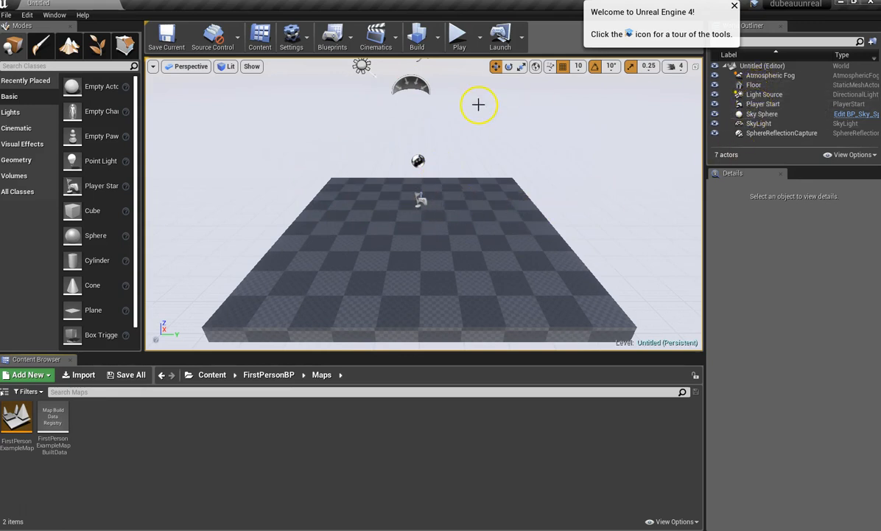
mouse_move(376, 96)
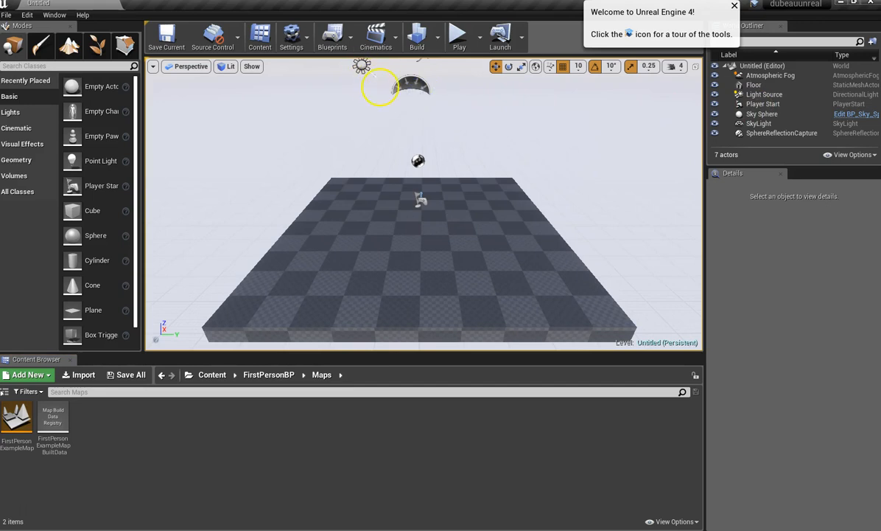
click(759, 124)
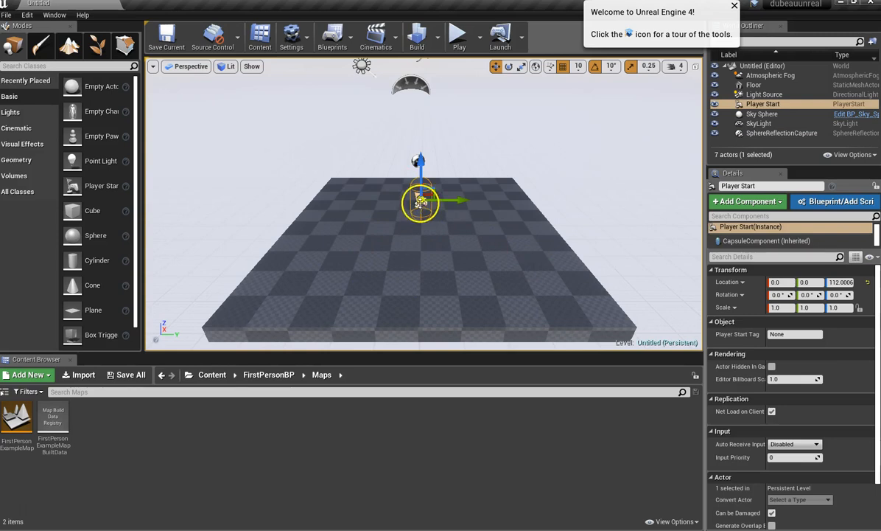
click(758, 124)
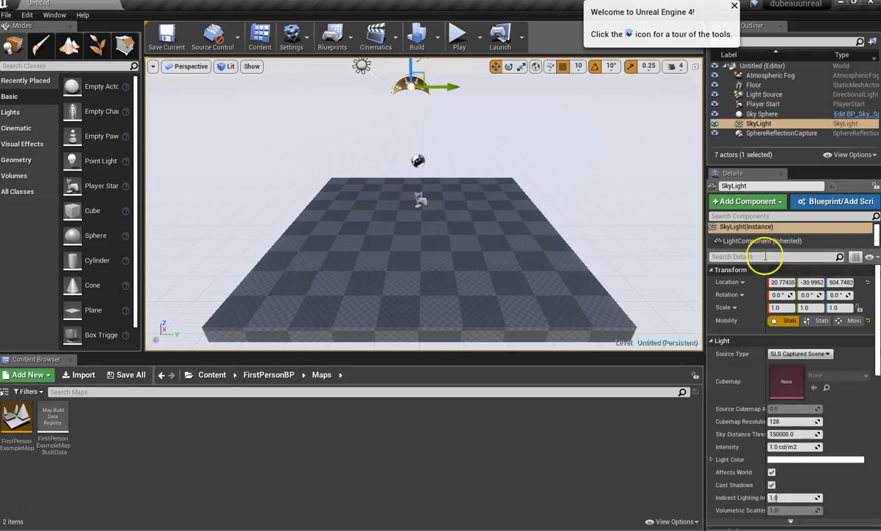
click(754, 89)
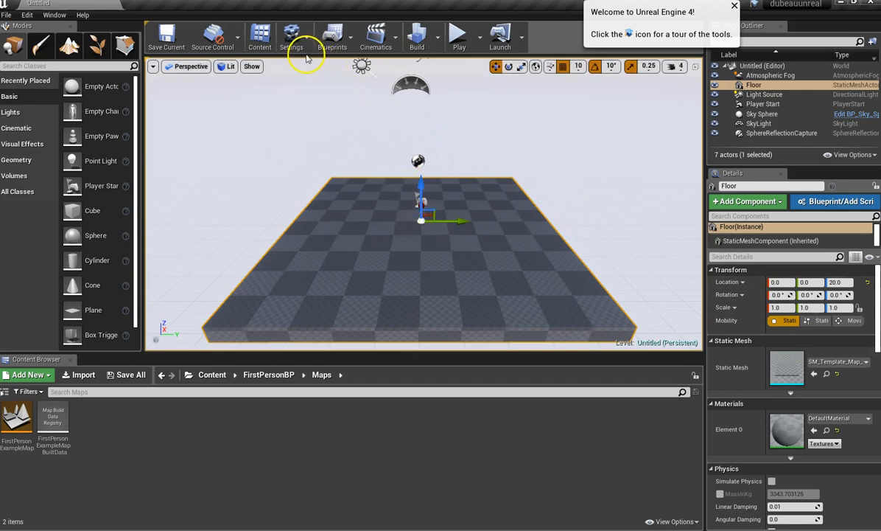
mouse_move(457, 36)
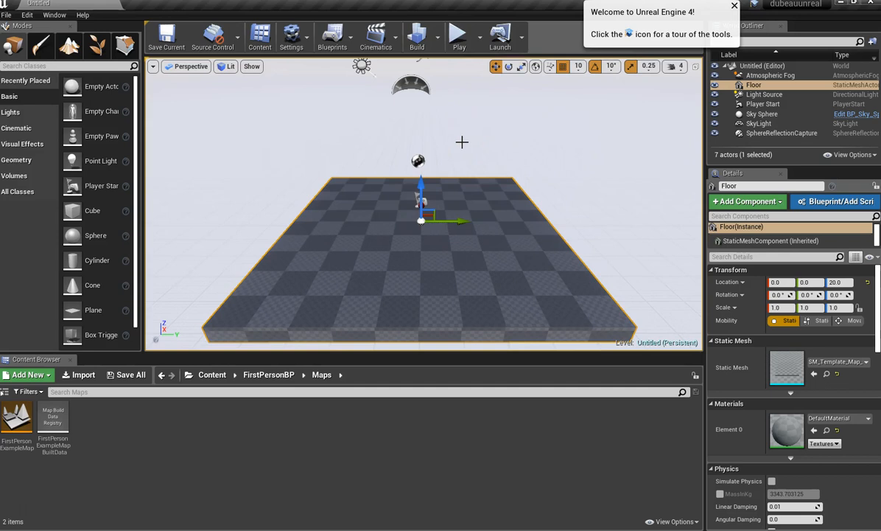
mouse_move(97, 420)
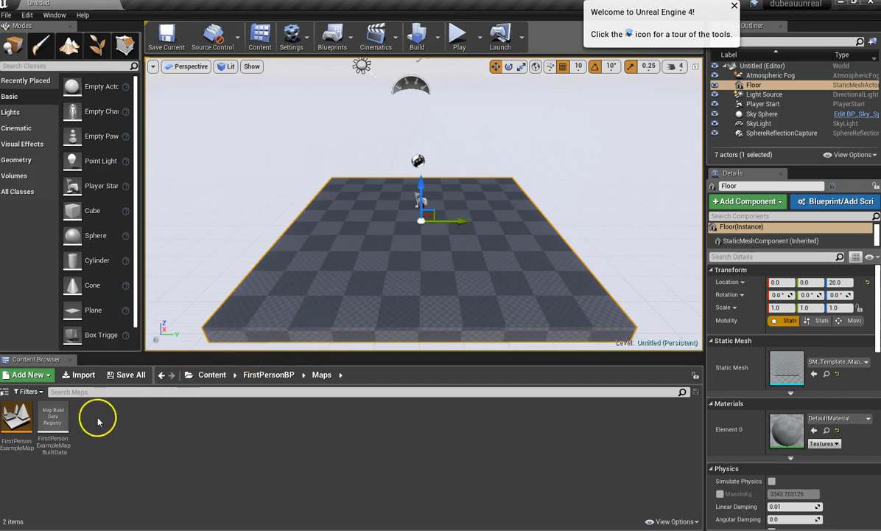
mouse_move(151, 428)
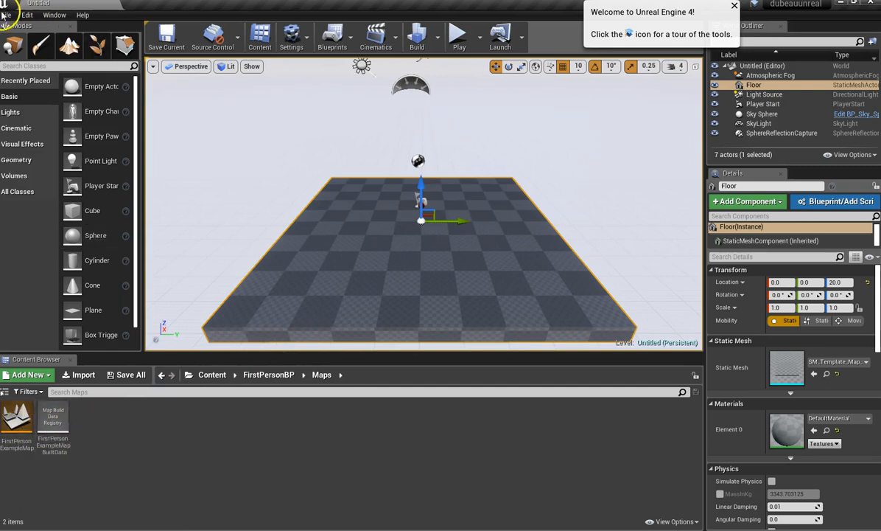
Step: Save the new level as level1 in FirstPersonBP's Maps folder and reopen FirstPersonExampleMap
click(8, 14)
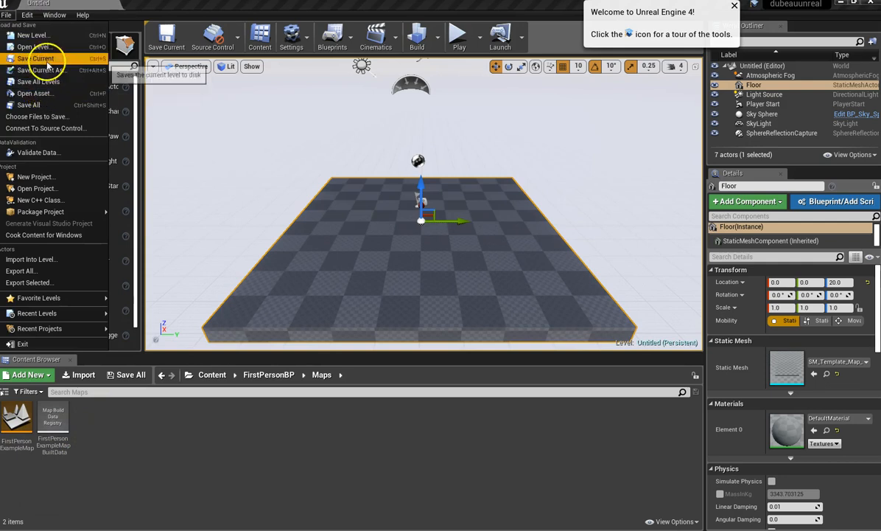
click(44, 70)
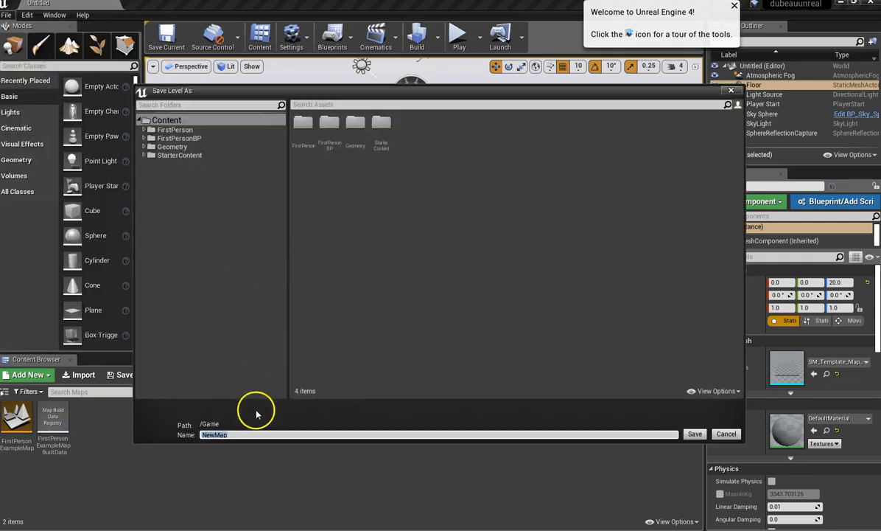
click(178, 139)
text(level1)
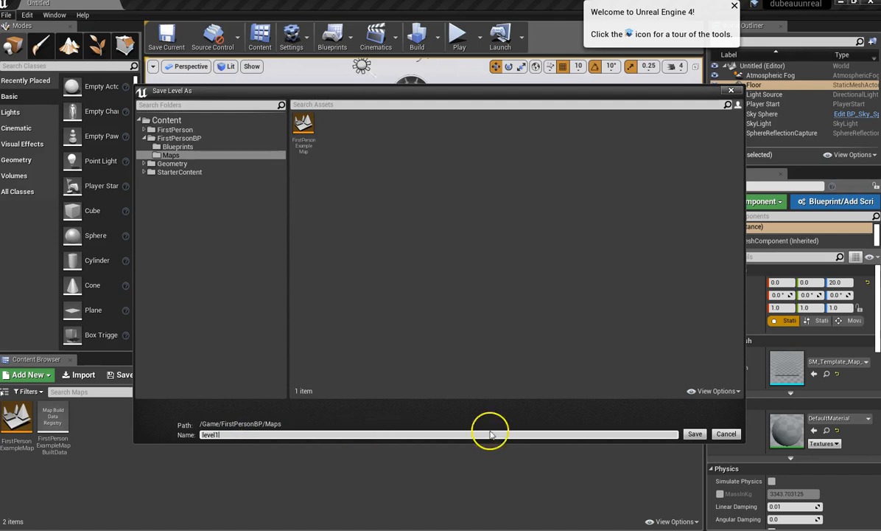
click(693, 433)
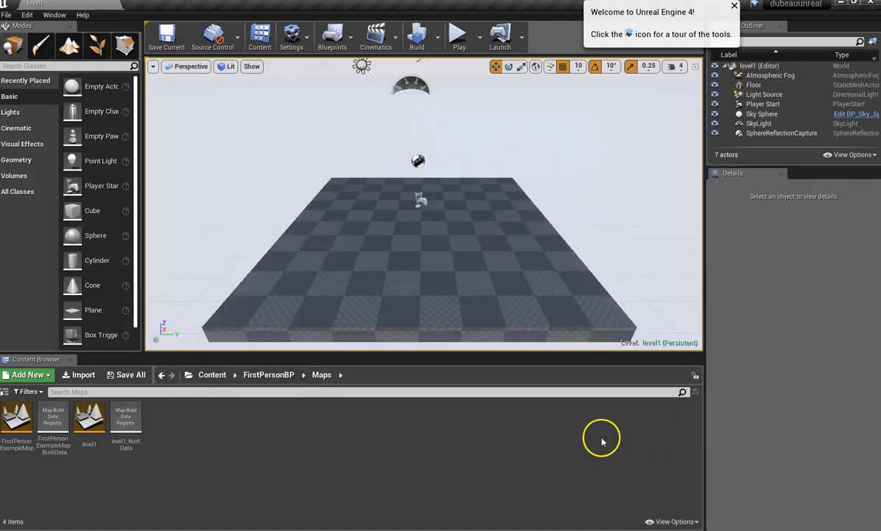
mouse_move(164, 465)
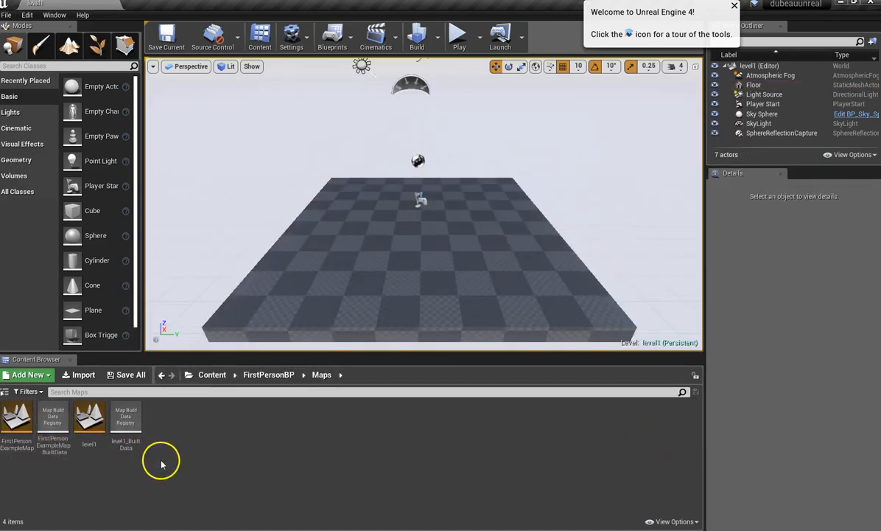
double_click(14, 416)
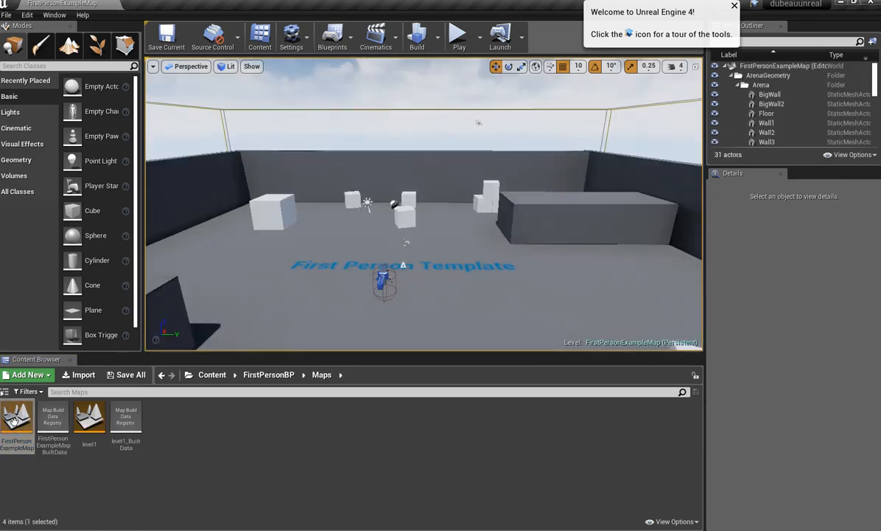
mouse_move(16, 416)
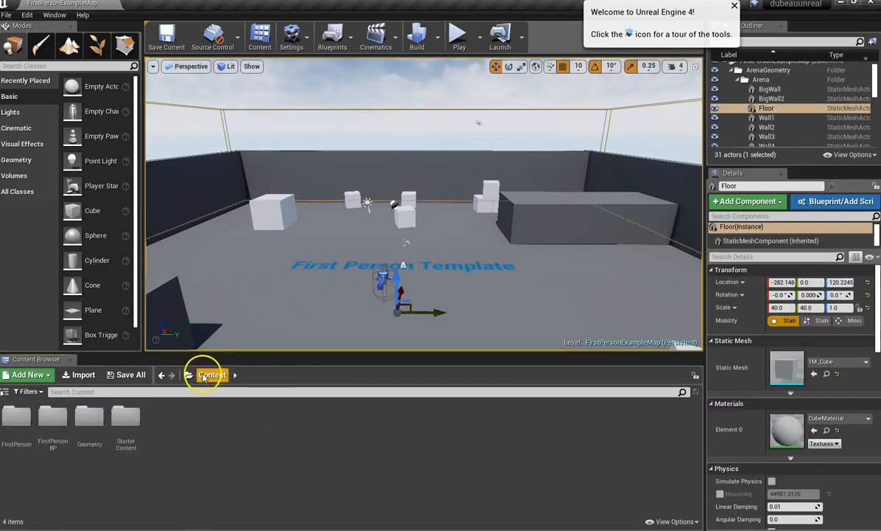
mouse_move(300, 366)
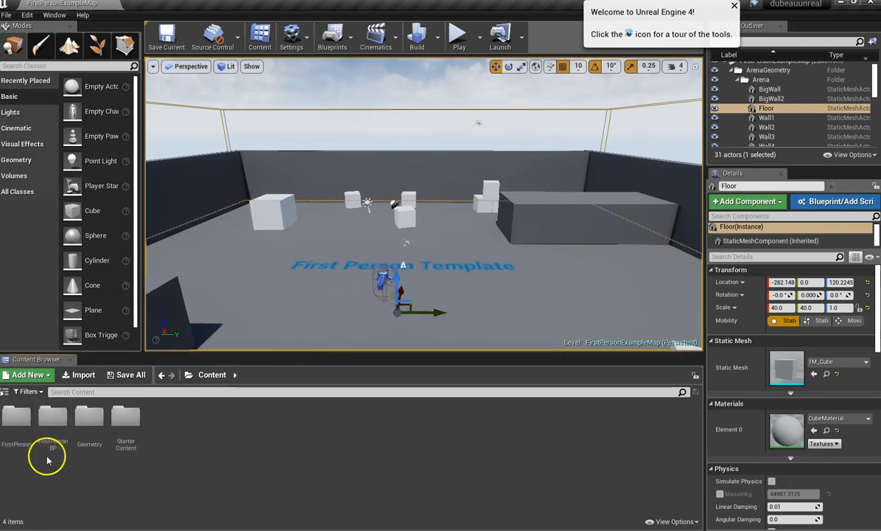
Step: Open the FirstPersonCharacter blueprint from FirstPersonBP's Blueprints folder
click(52, 424)
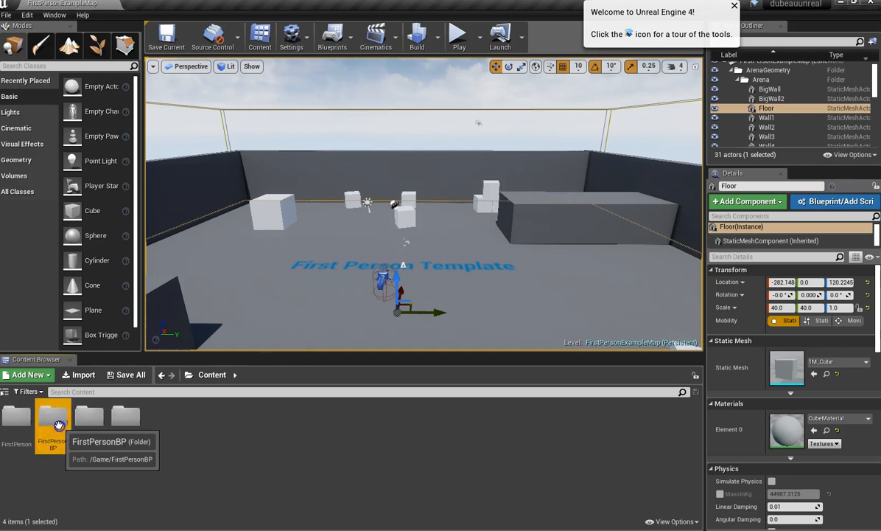
double_click(51, 420)
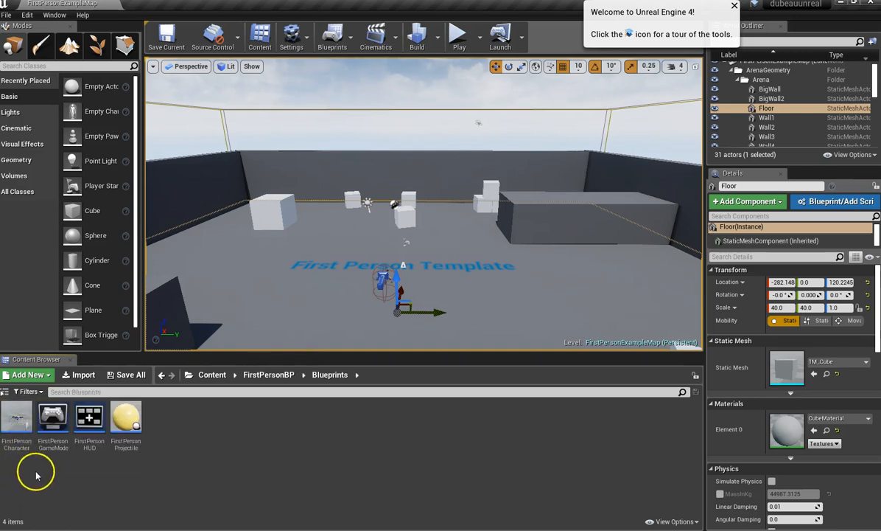
mouse_move(125, 420)
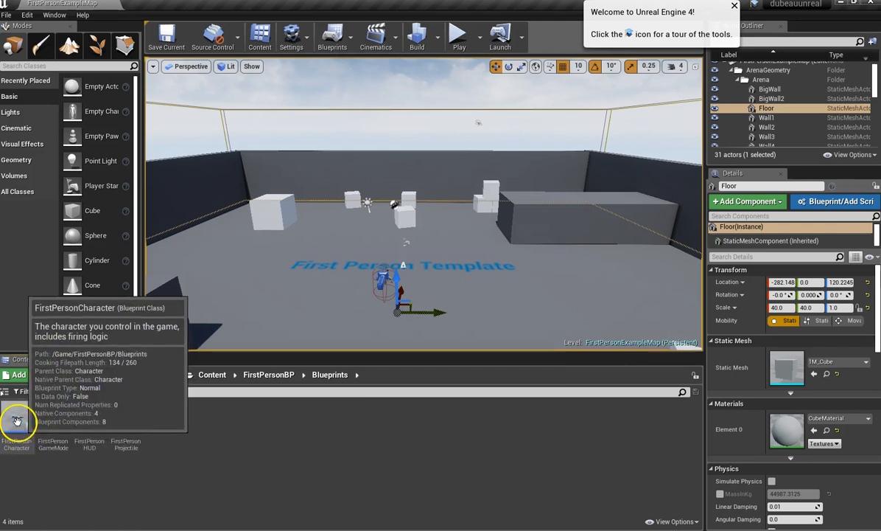
double_click(22, 431)
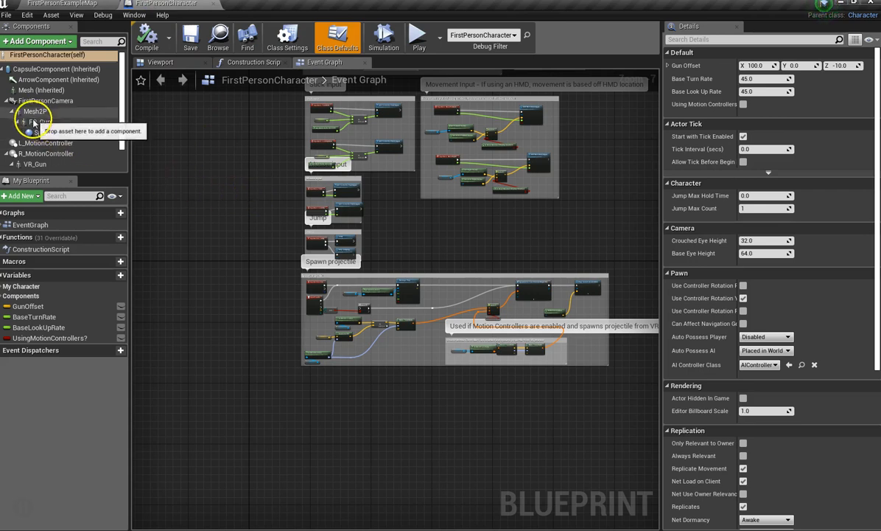
Step: Expand Mesh2P and select FP_Gun to show its SK_FPGun skeletal mesh details
click(39, 121)
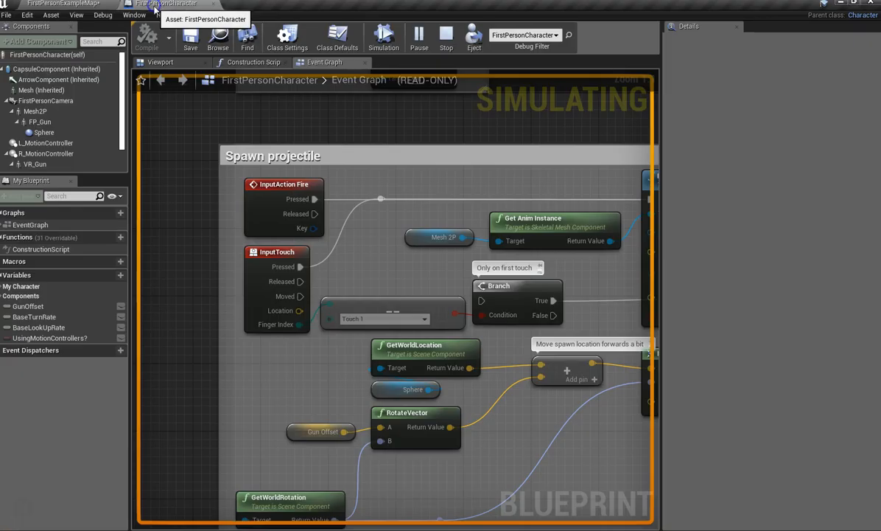
click(38, 120)
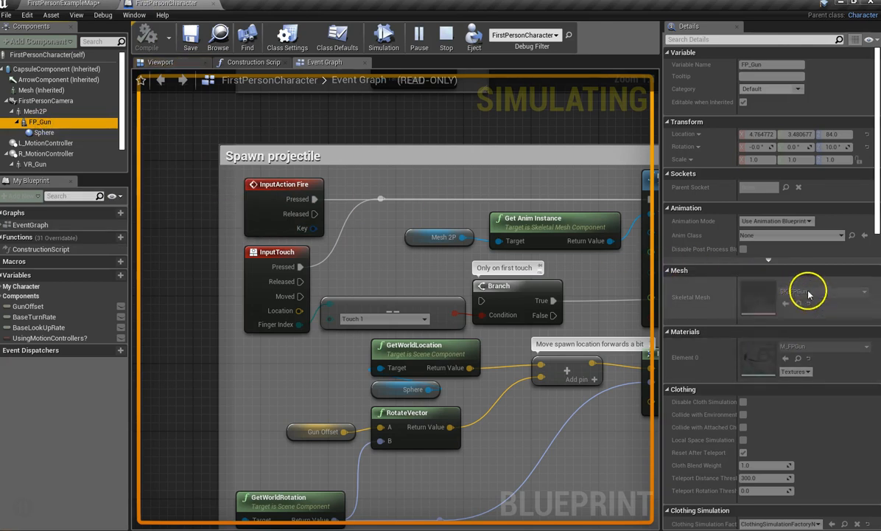
mouse_move(38, 121)
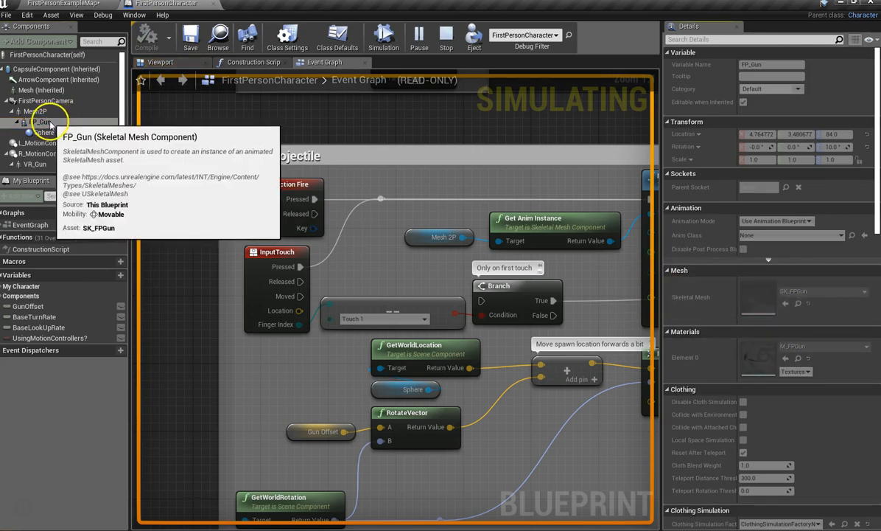
mouse_move(738, 259)
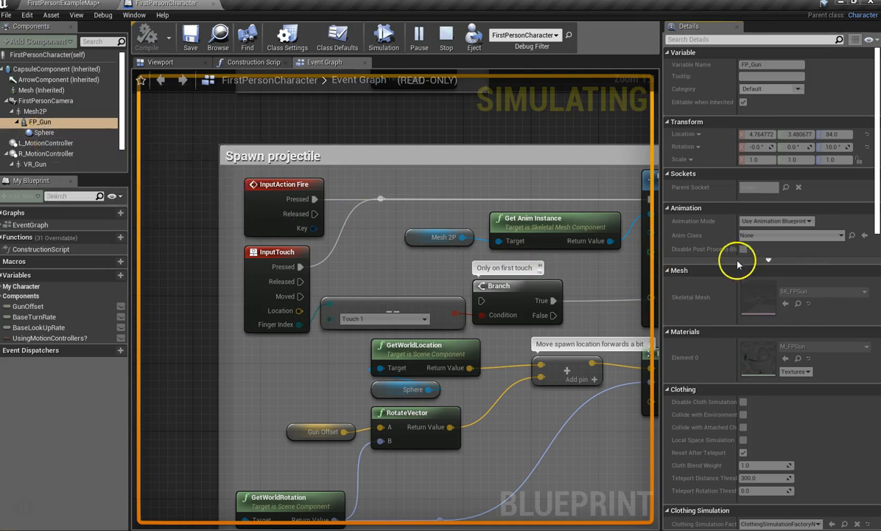
mouse_move(793, 291)
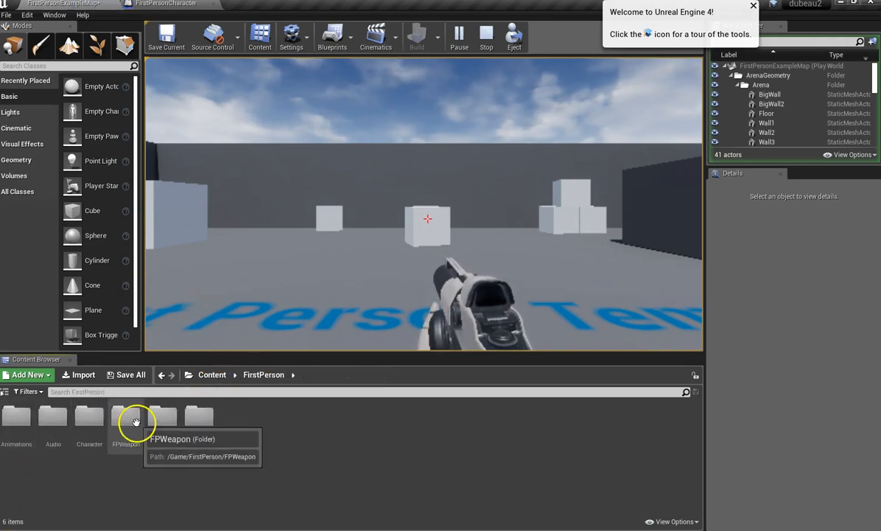
Step: Select the SK_FPGun mesh inside FirstPerson's FPWeapon Mesh folder
double_click(125, 416)
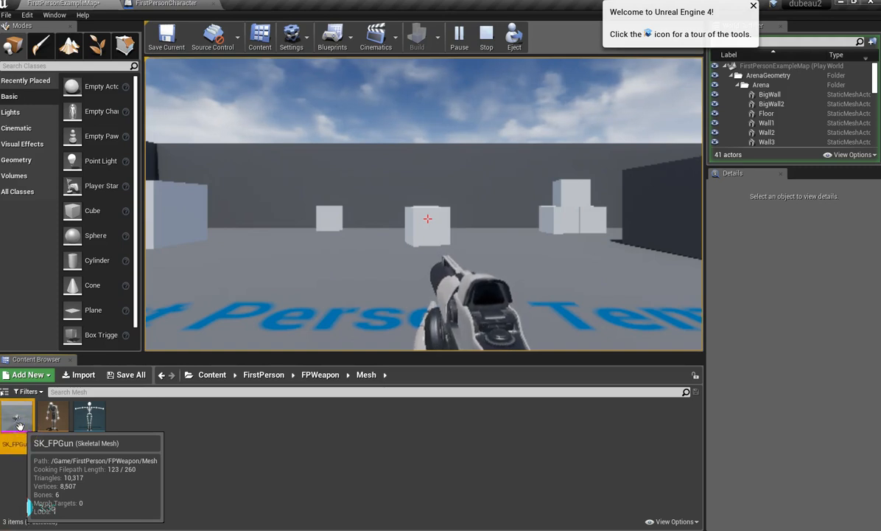
click(484, 35)
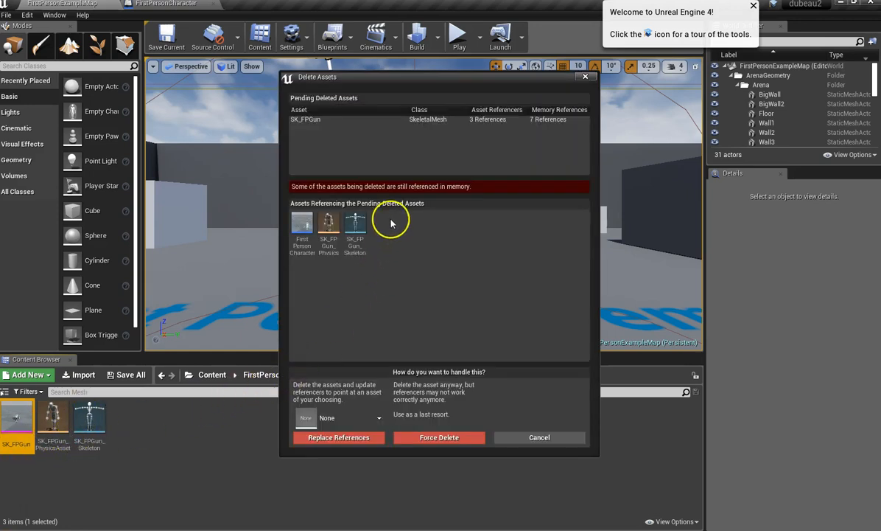
mouse_move(431, 190)
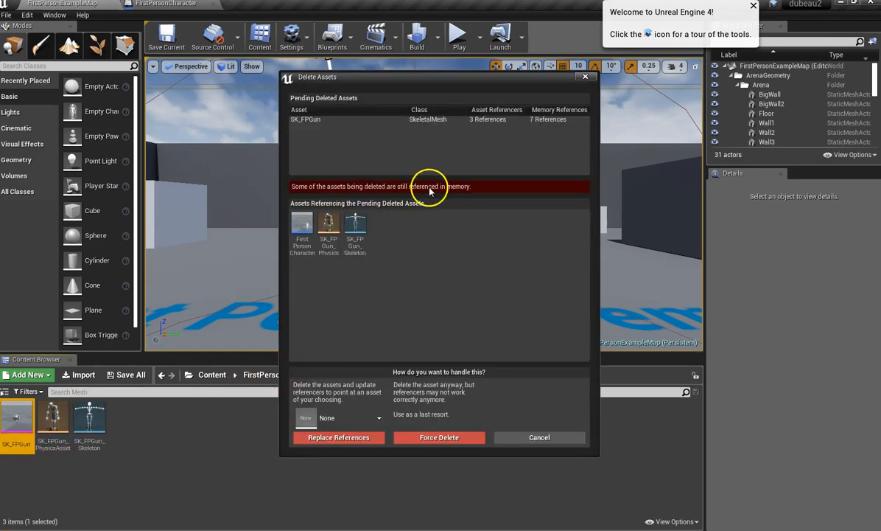
Step: Force-delete SK_FPGun from the Delete Assets dialog despite its references
click(306, 118)
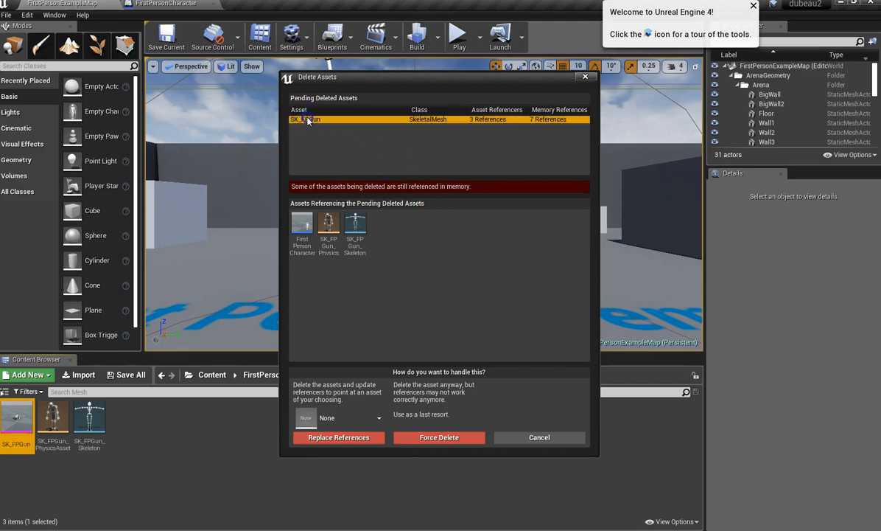
mouse_move(421, 439)
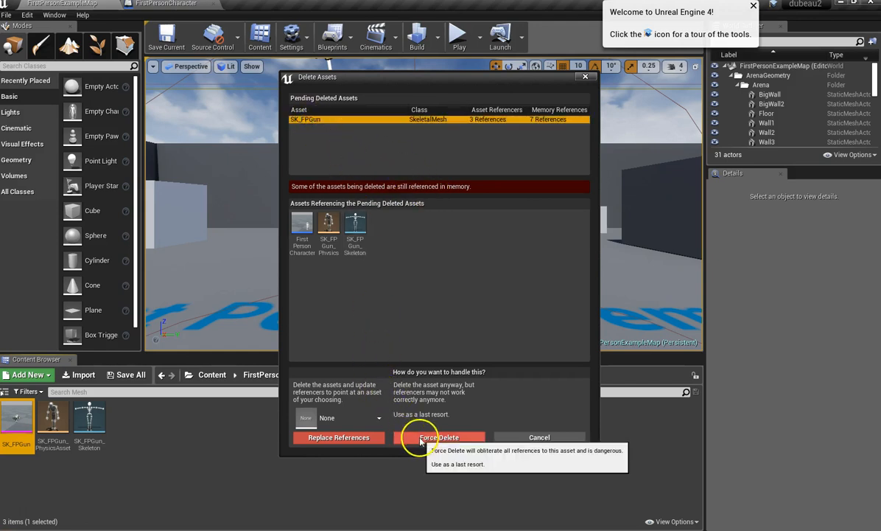
click(439, 436)
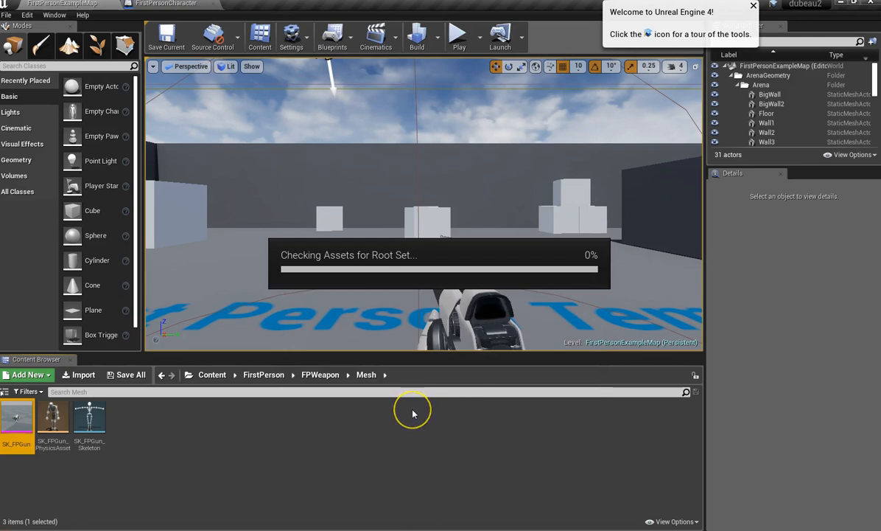
mouse_move(412, 413)
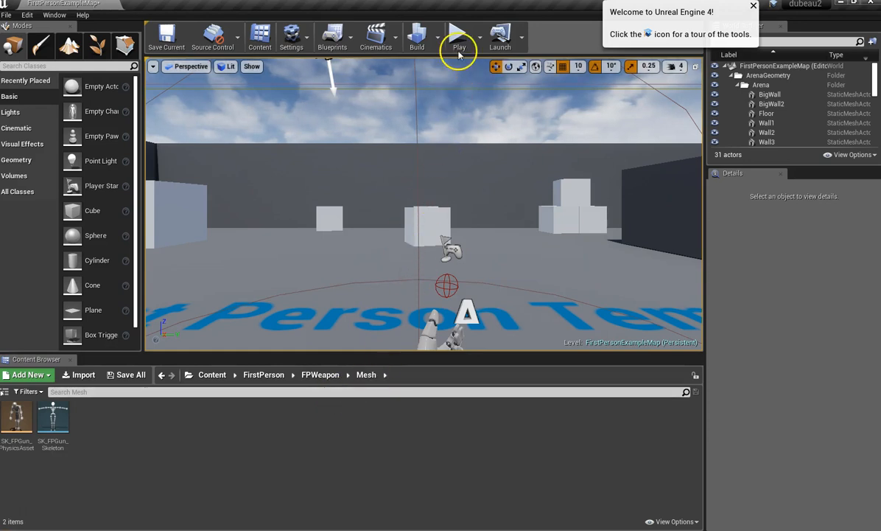
click(460, 36)
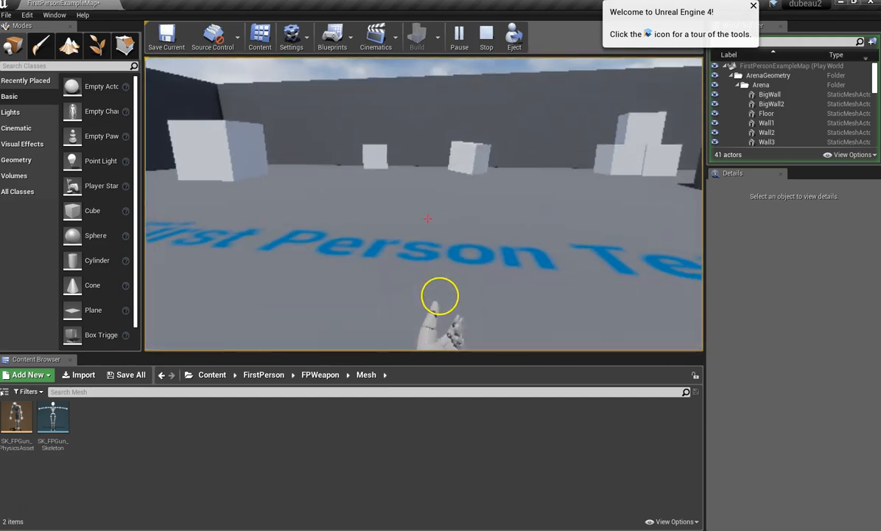
click(482, 35)
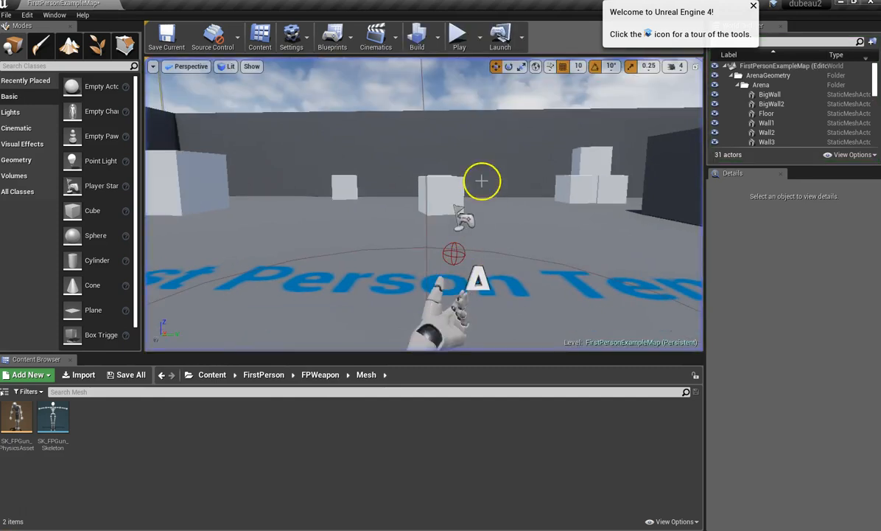
mouse_move(36, 425)
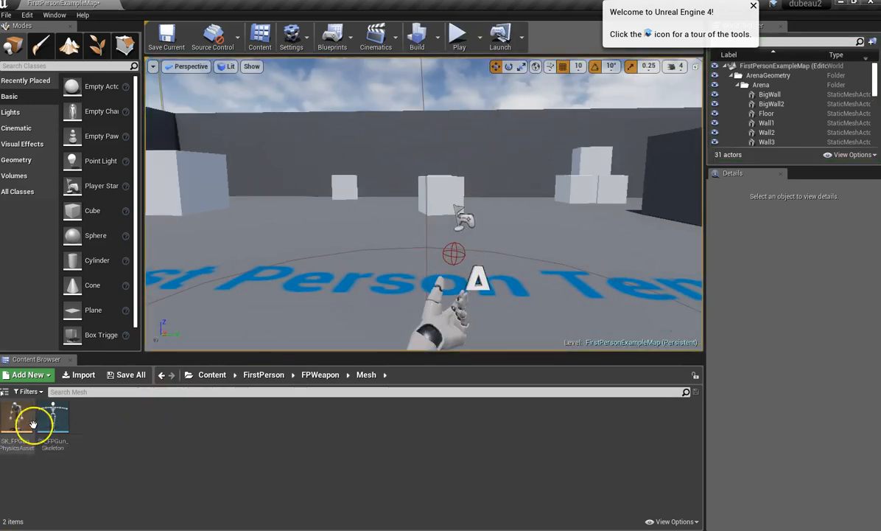